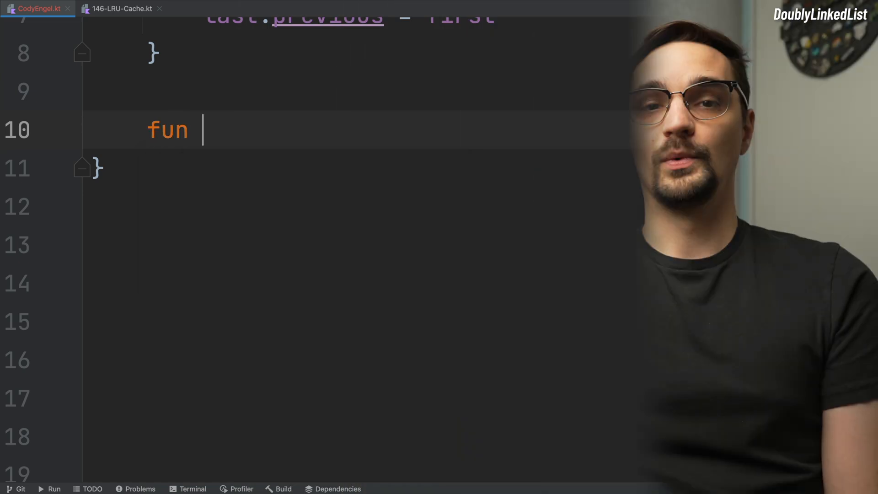
- Write fun add(node: Node) setting node.previous = first and node.next = first.next
text(add(node: Node) {)
text(node.)
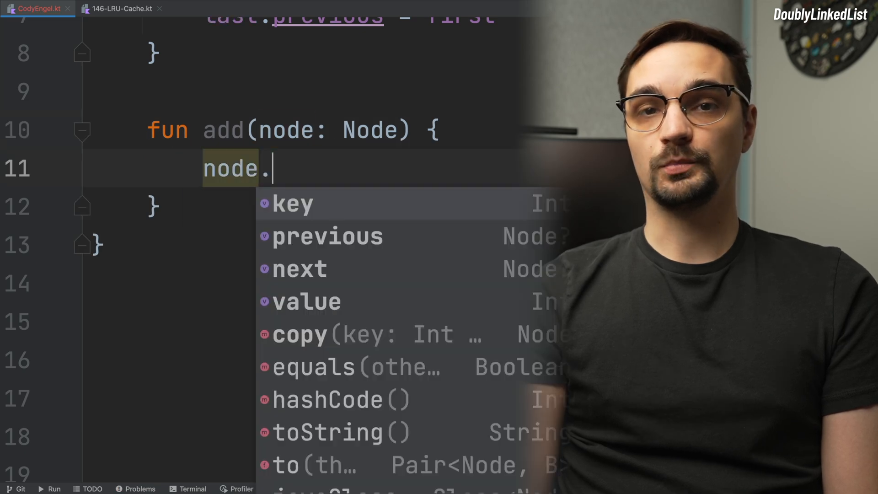
text(previous = first)
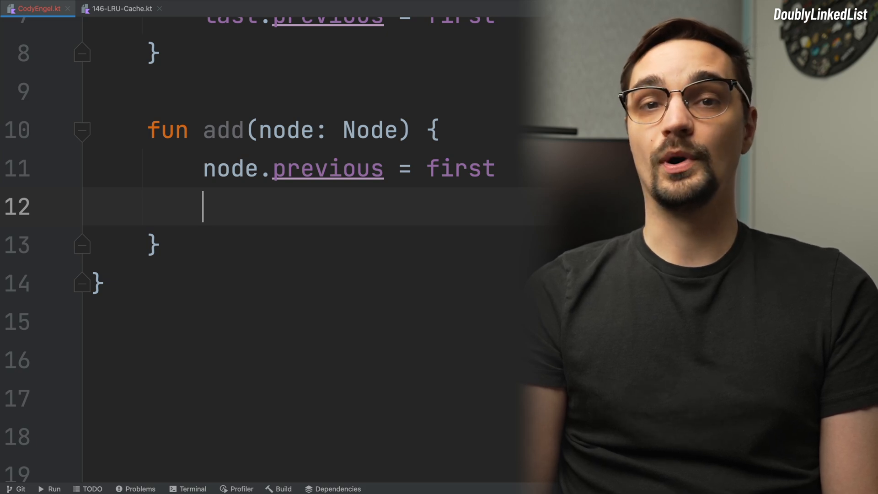
text(node)
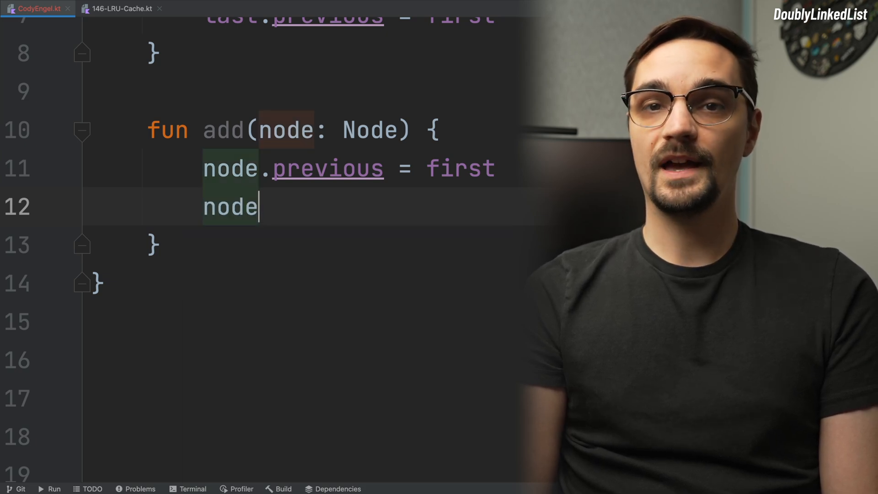
text(.next = first.)
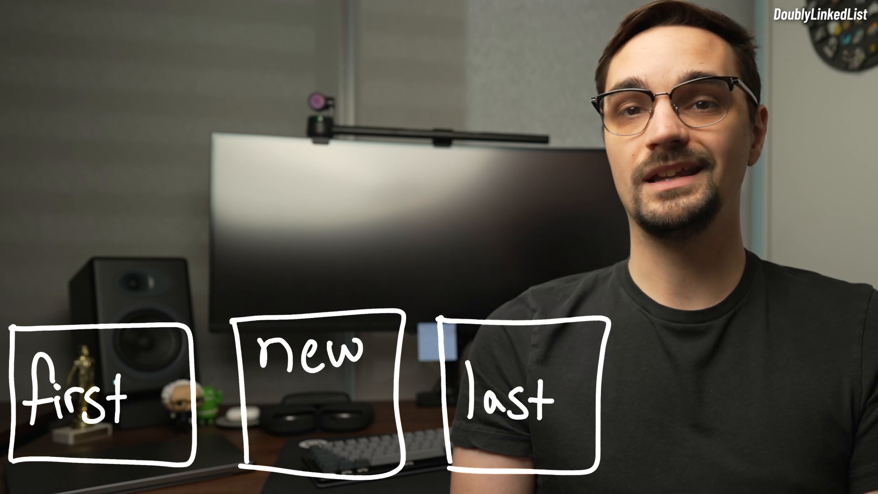
text(nod)
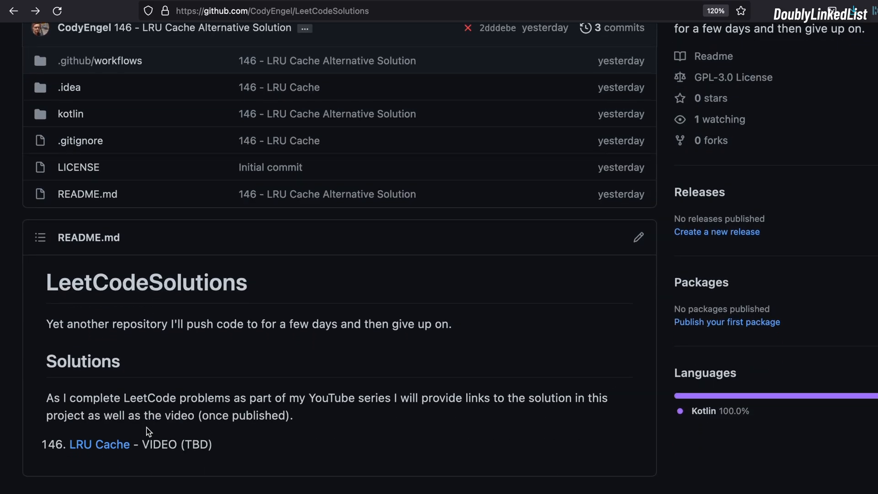
click(100, 444)
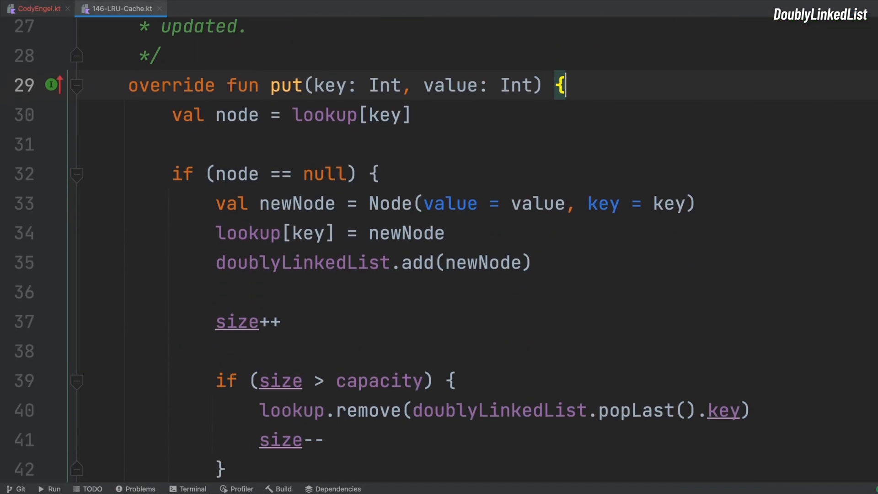
- Insert a println() call as the first line of put in 146-LRU-Cache.kt
text(println())
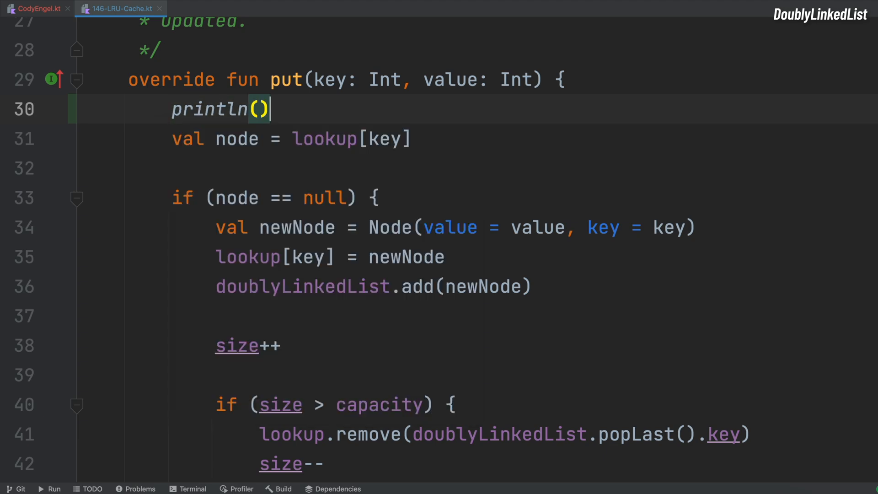
click(32, 9)
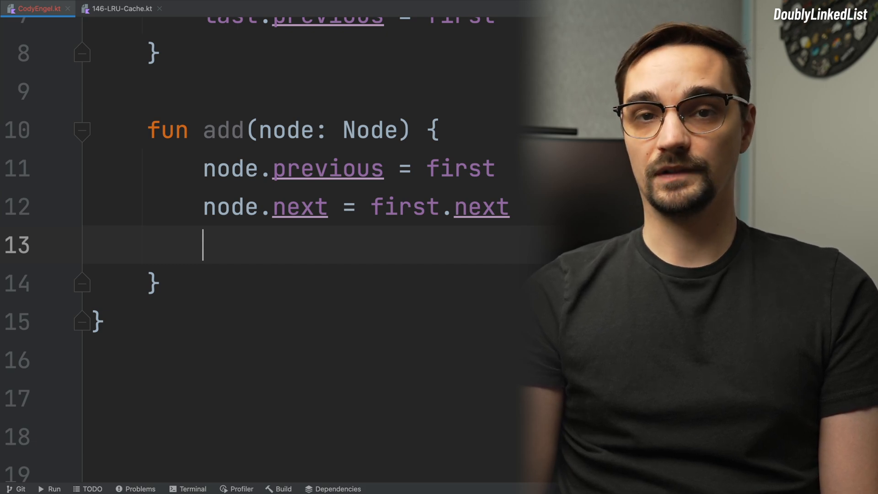
- Store val next = first.next and set next!!.previous = node inside add
text(val next = first.next)
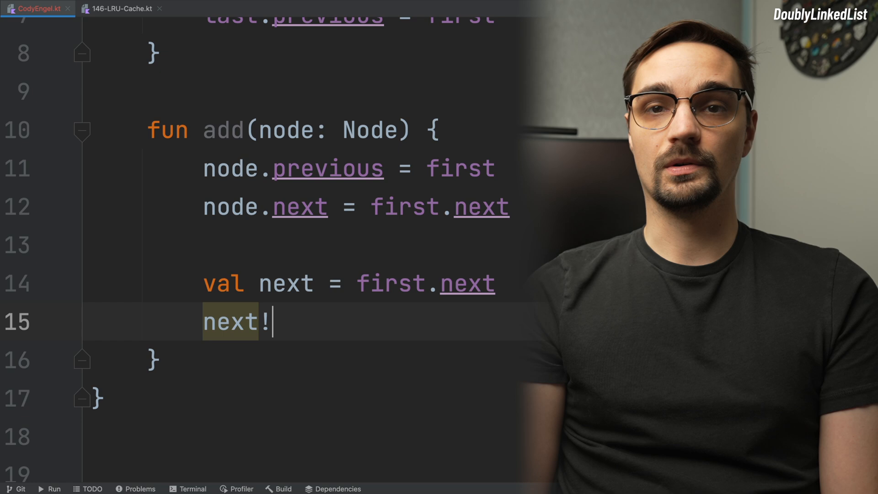
text(!.previous)
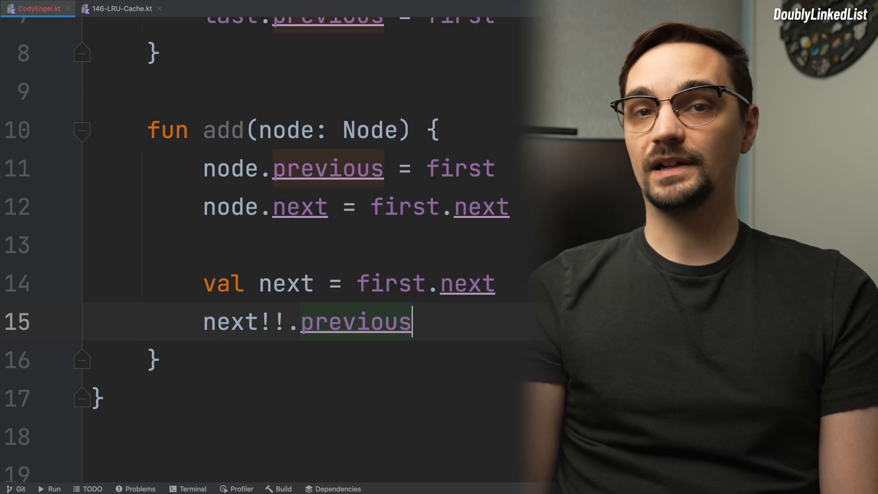
text(= node)
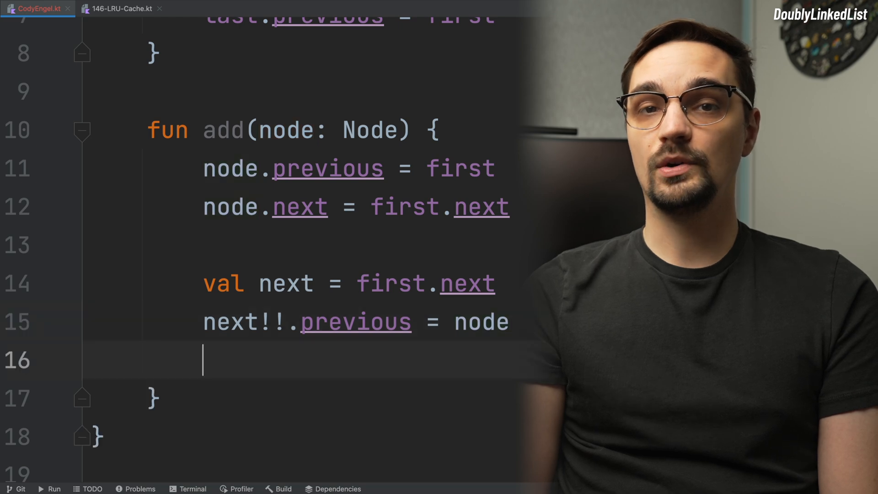
text(first.next)
click(302, 476)
text(fun)
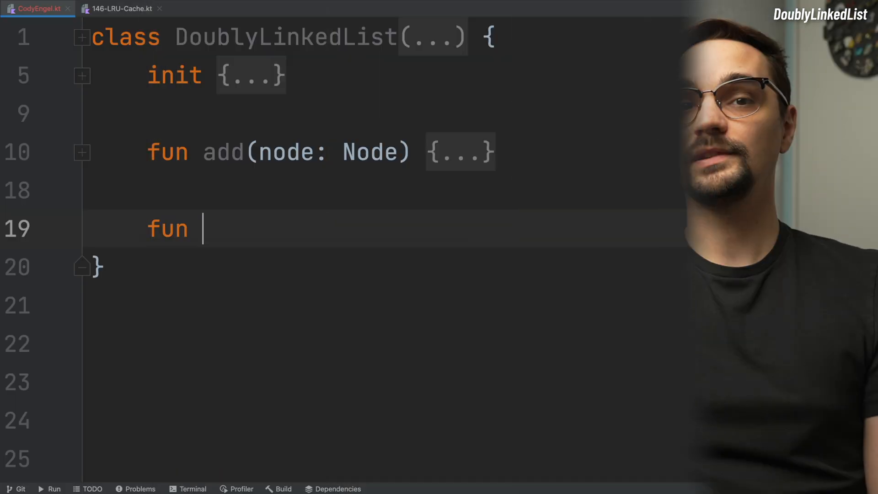
- Write fun remove(node: Node) linking previous!!.next = next and next!!.previous = previous
text(remove(node: Node) {)
text(val ne)
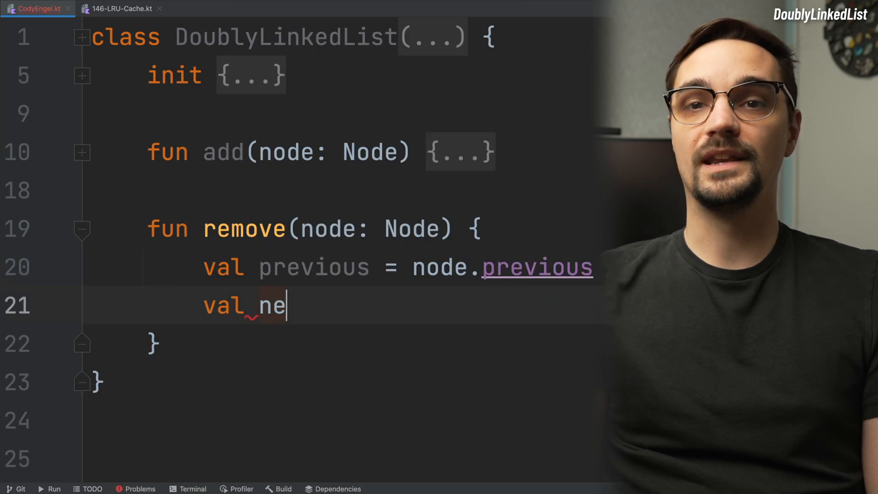
text(xt = node.next)
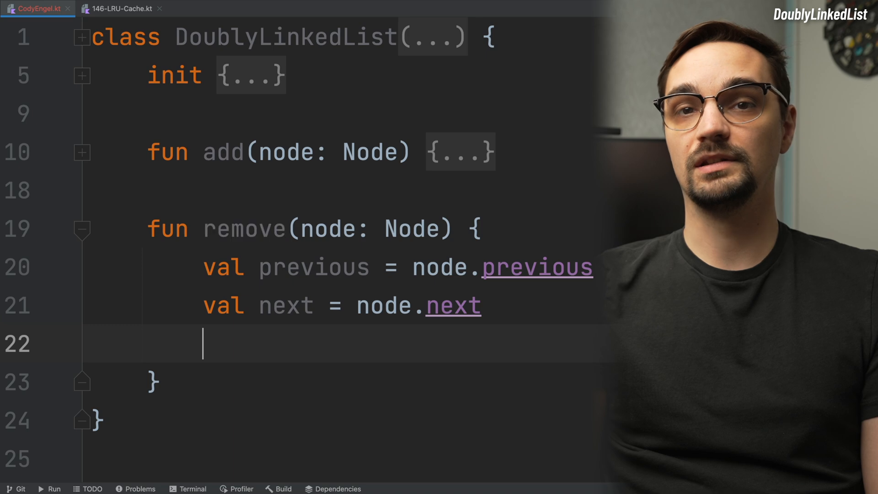
text(previous!!.next)
text(next!!.)
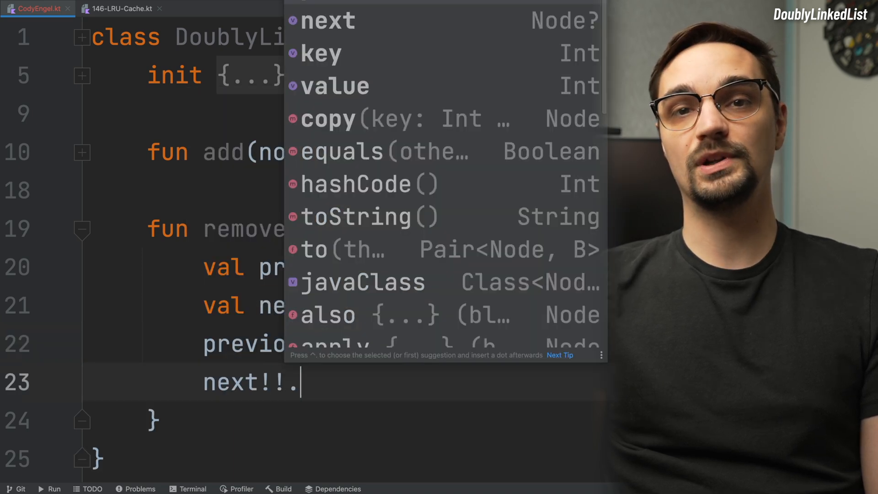
text(previous = previous)
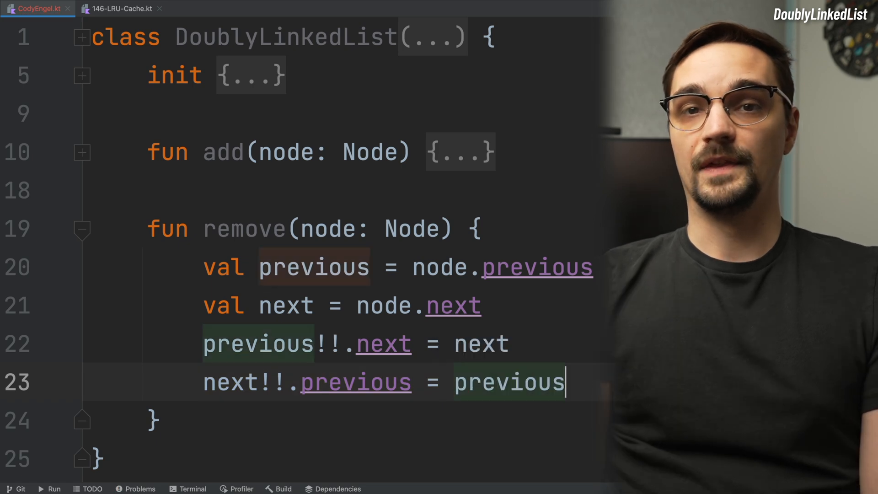